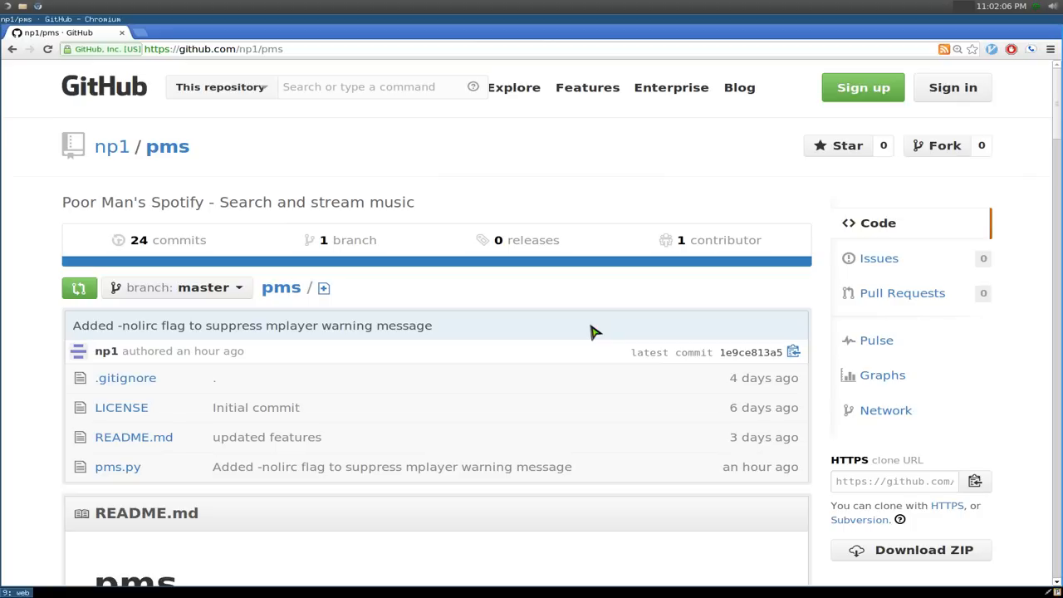
# Download the np1/pms repository from GitHub as a ZIP archive.
pyautogui.scroll(-3)
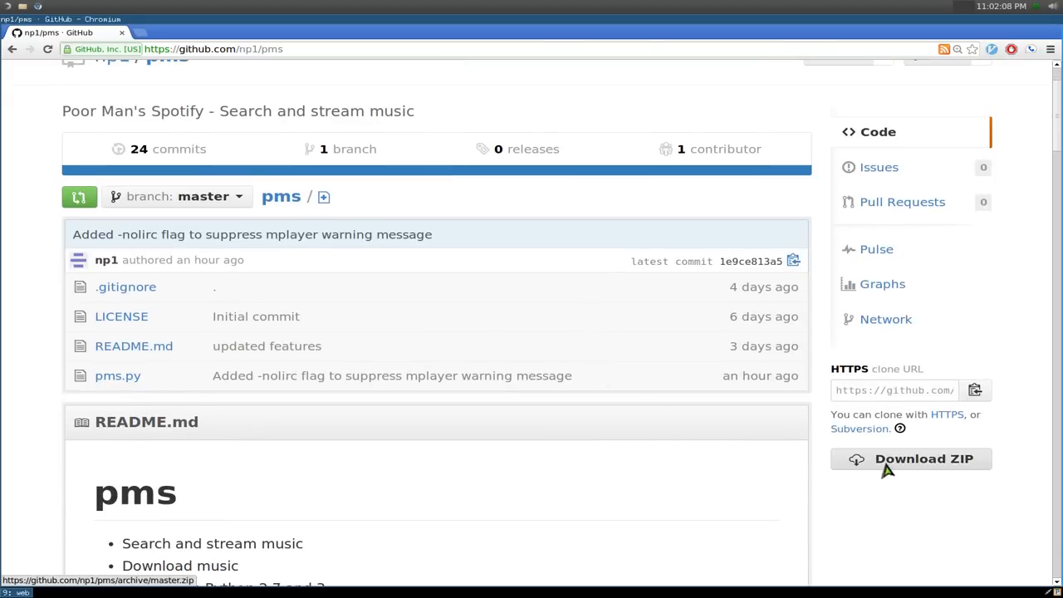
pyautogui.click(893, 389)
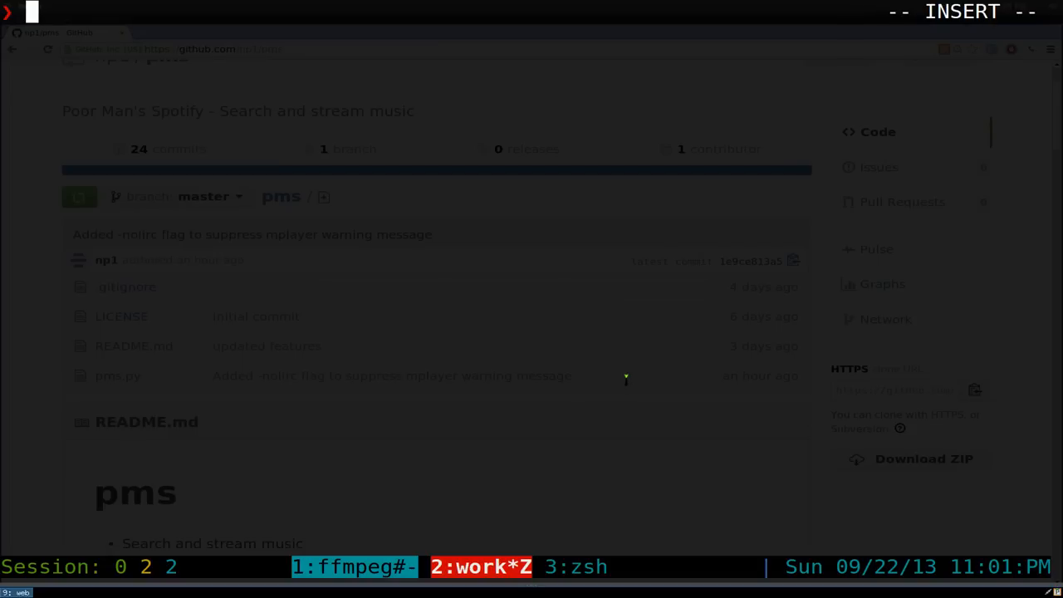
# List the pms folder with ls, then launch ./pms.py to reach its search prompt.
pyautogui.write('ls')
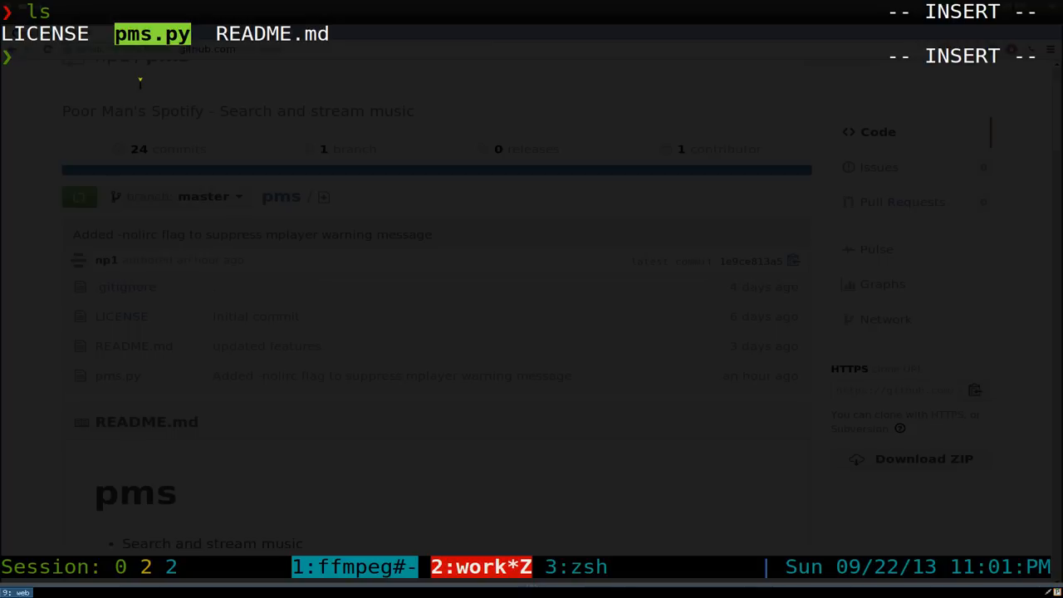
pyautogui.write('./pms.py')
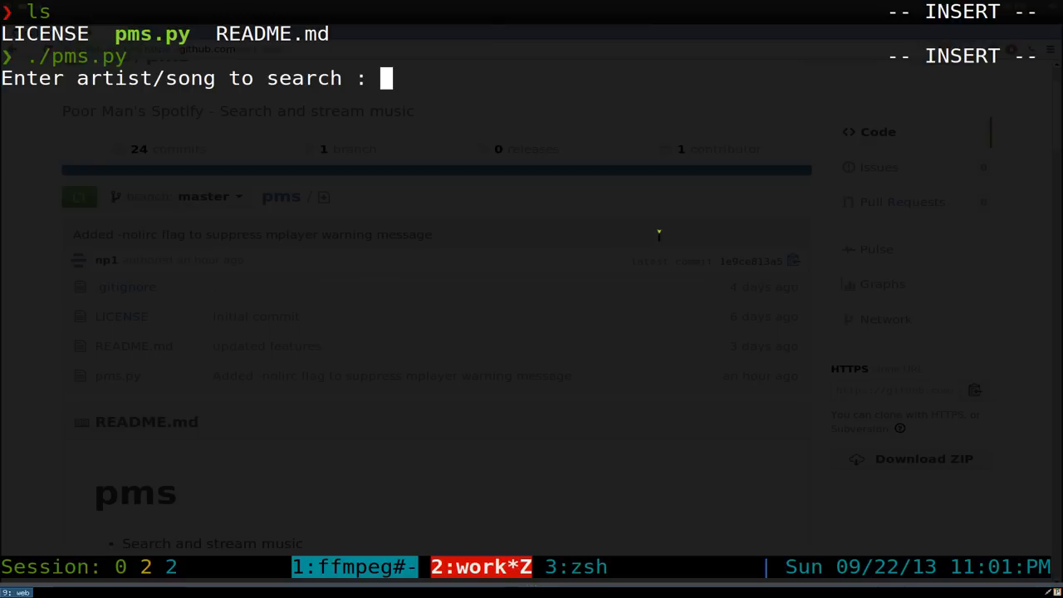
# Search pms for 'oh student' and play result 1, Toshiro Masuda's Oh Student and Teach Affection.
pyautogui.write('oh studen')
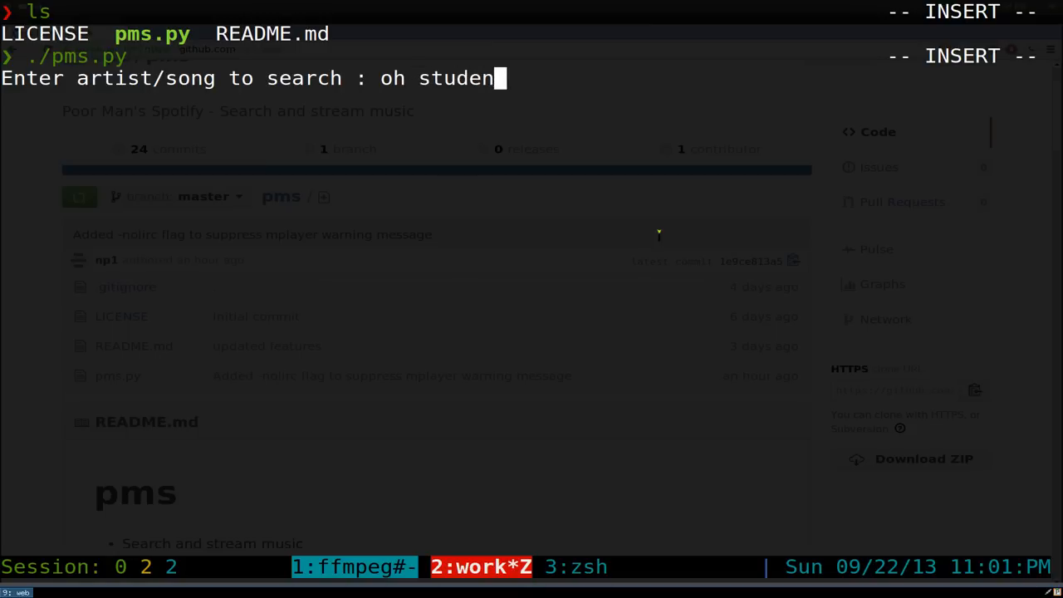
pyautogui.press('enter')
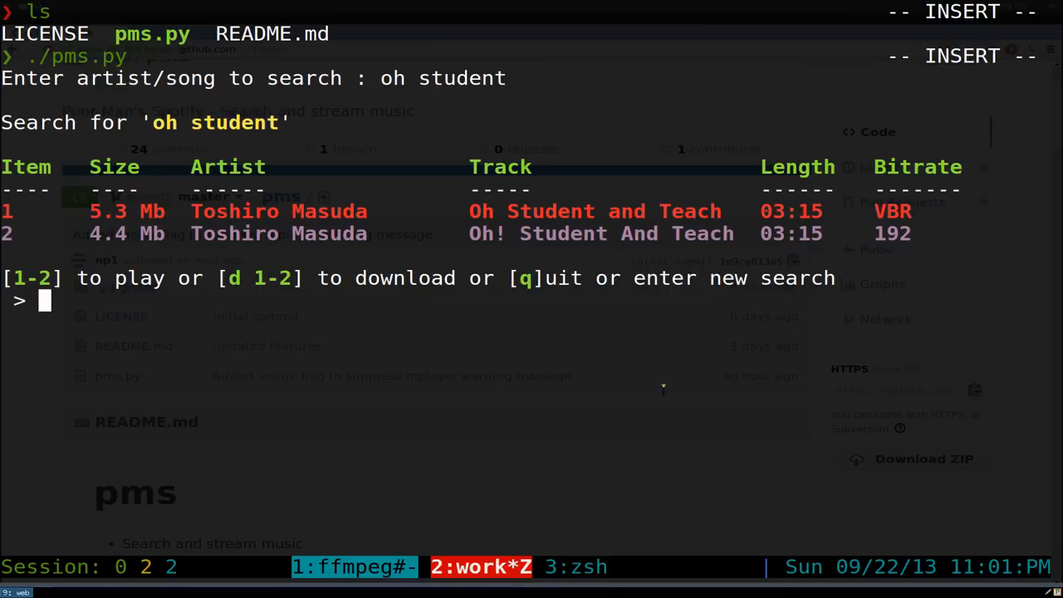
pyautogui.write('1')
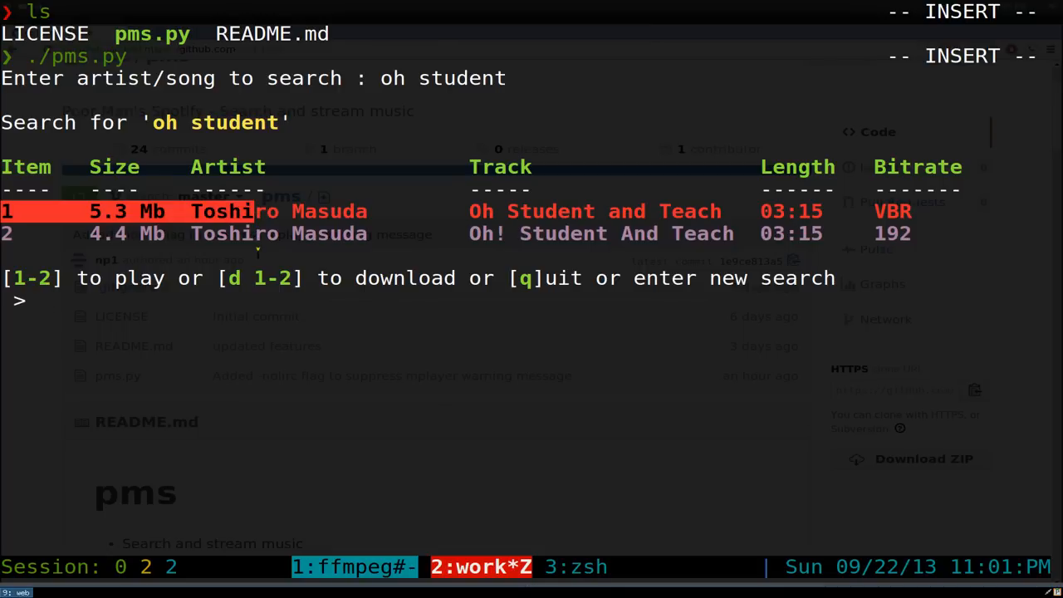
pyautogui.write('1')
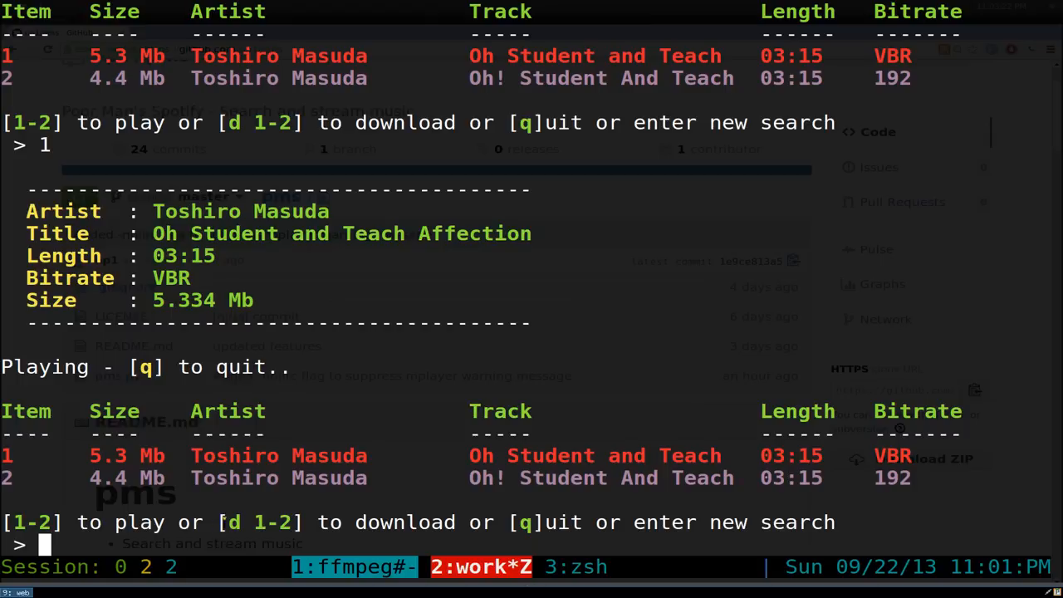
# Download result 1 as an mp3 with the 'd 1' command.
pyautogui.write('d')
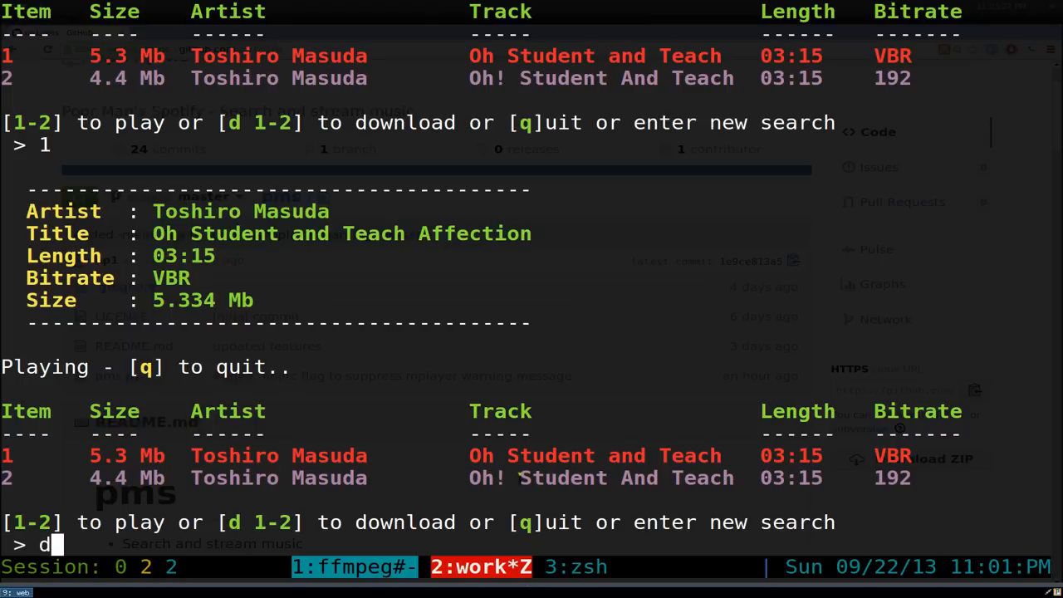
pyautogui.write('1')
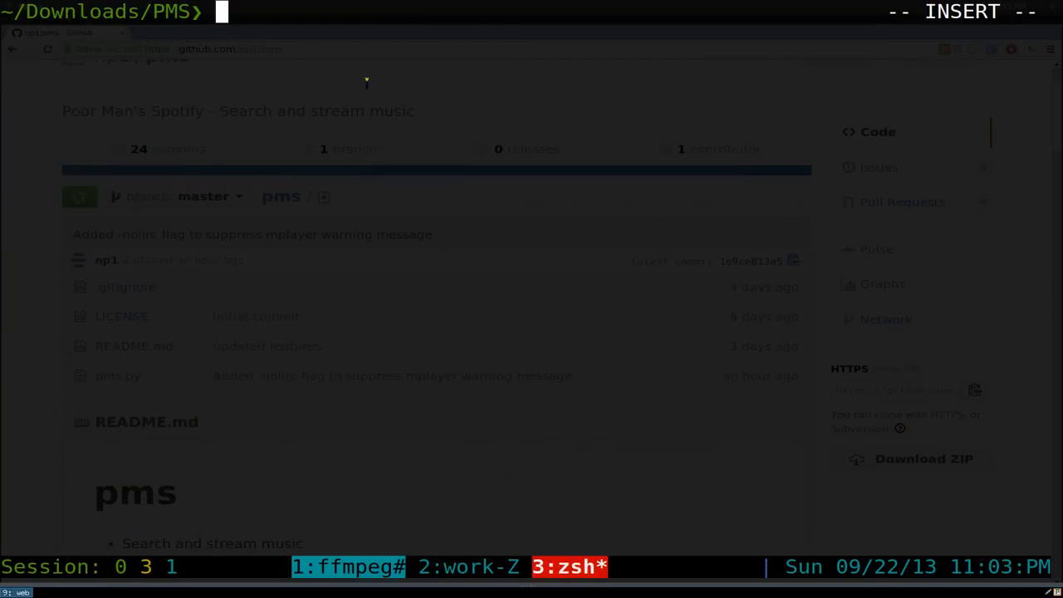
# List the ~/Downloads/PMS folder to check for the downloaded mp3.
pyautogui.write('ls')
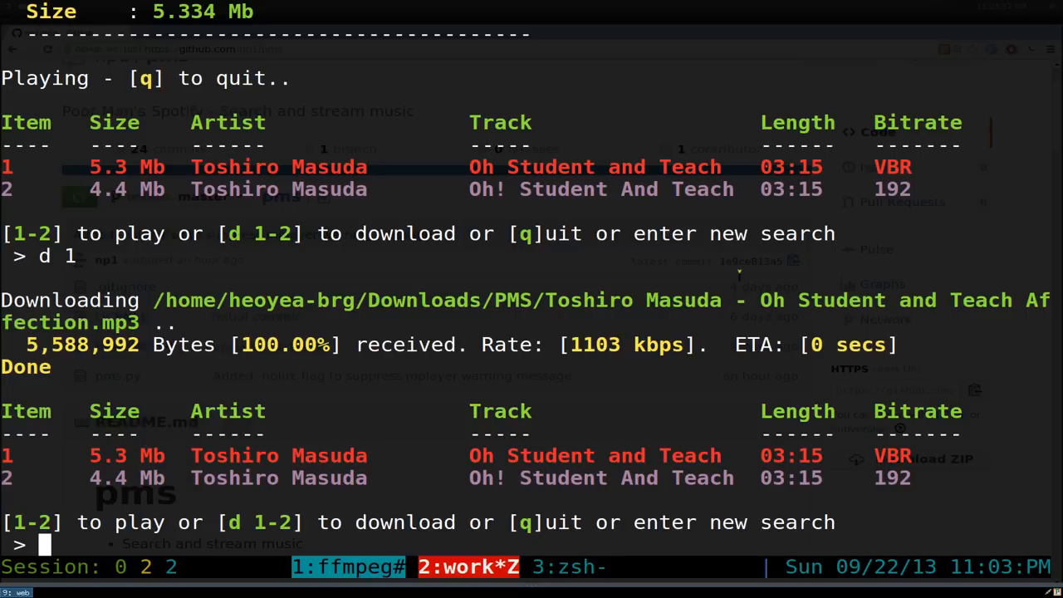
# Enter 'dido' in pms, then load pleer.com in a new Chromium tab.
pyautogui.write('dido')
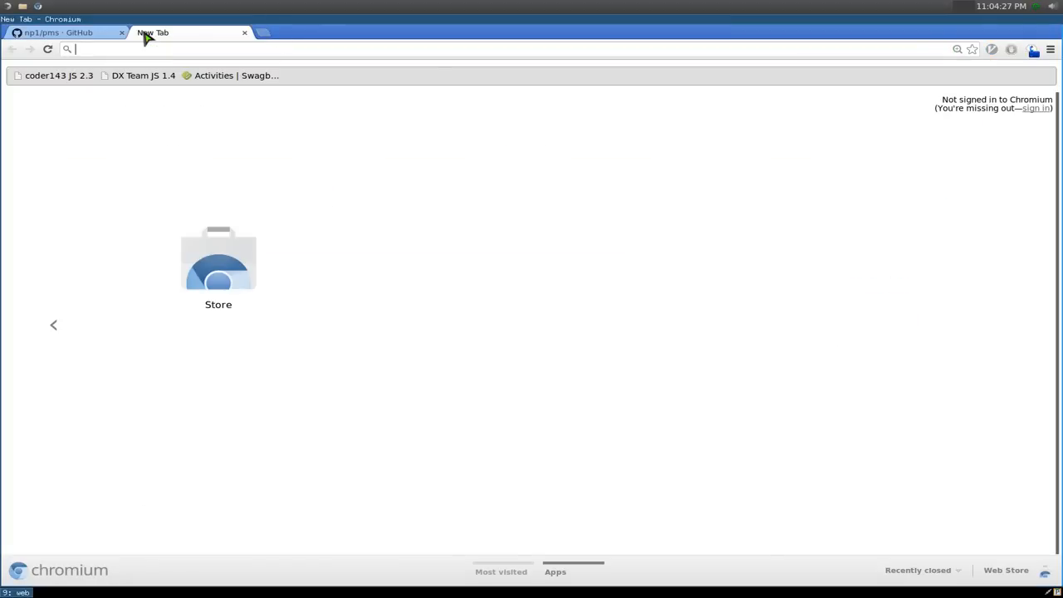
pyautogui.write('pleer.com')
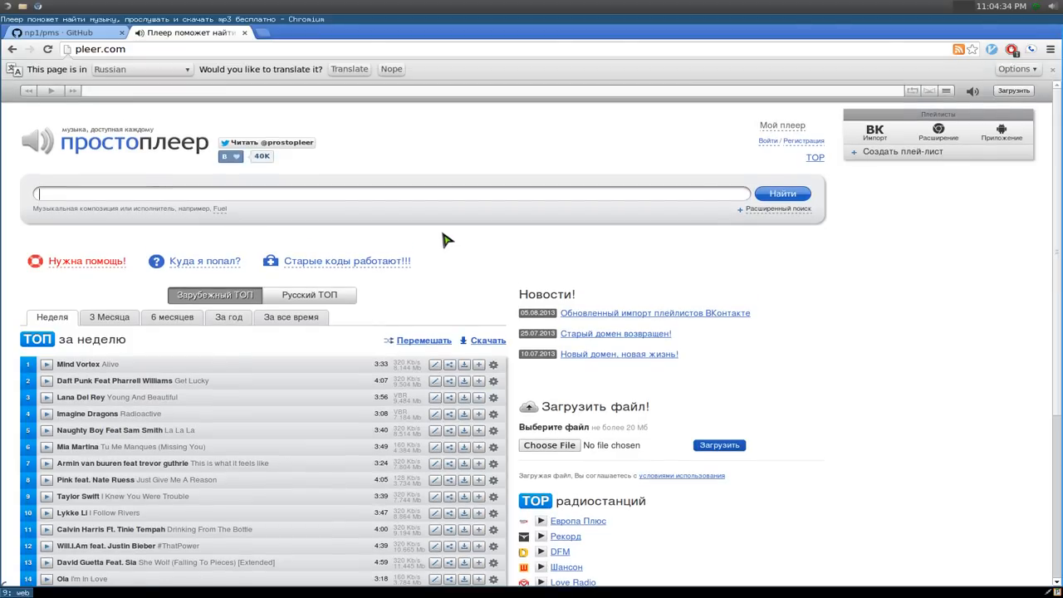
pyautogui.scroll(-3)
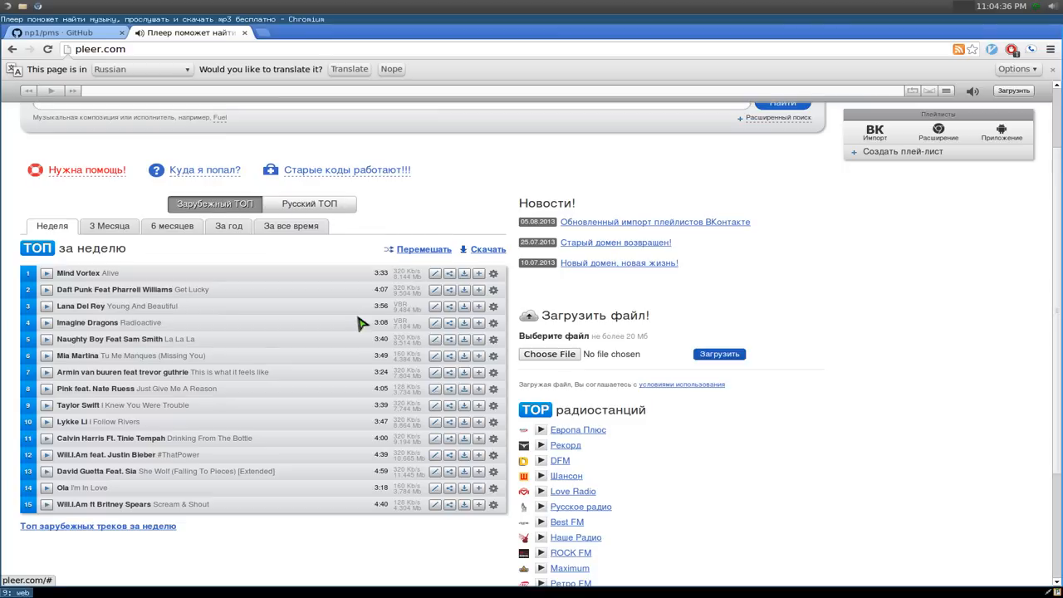
pyautogui.moveTo(225, 329)
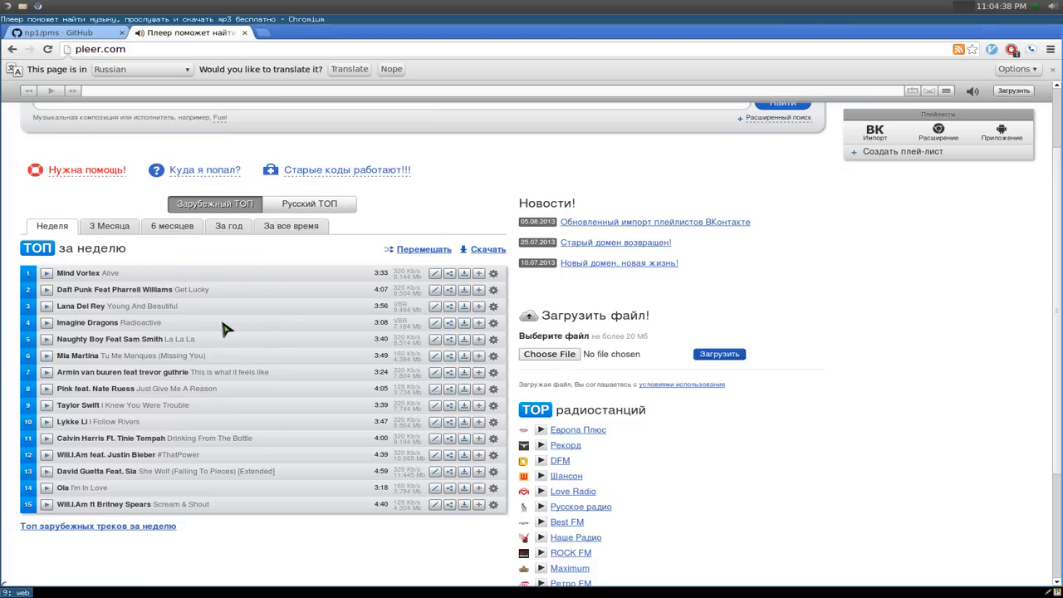